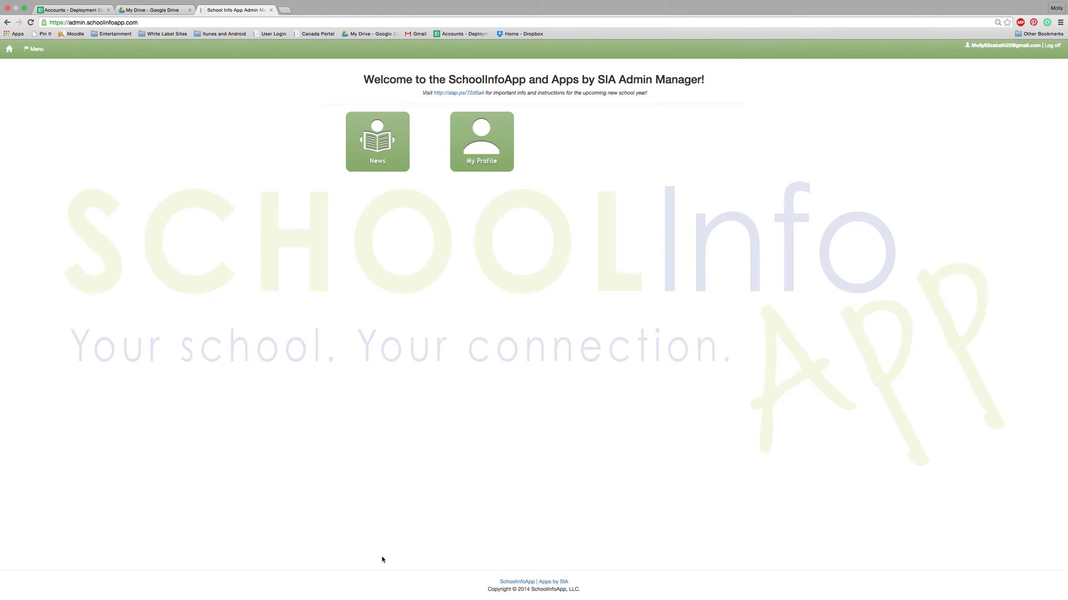
pyautogui.moveTo(424, 160)
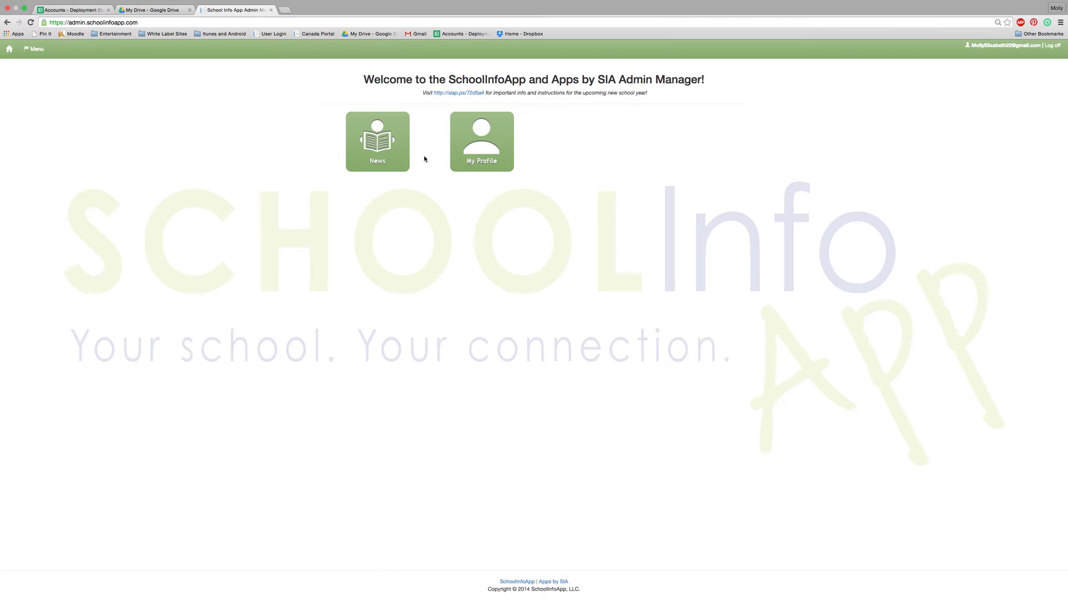
# Open the News section from the home page and dismiss the blank New News Item form
pyautogui.click(377, 141)
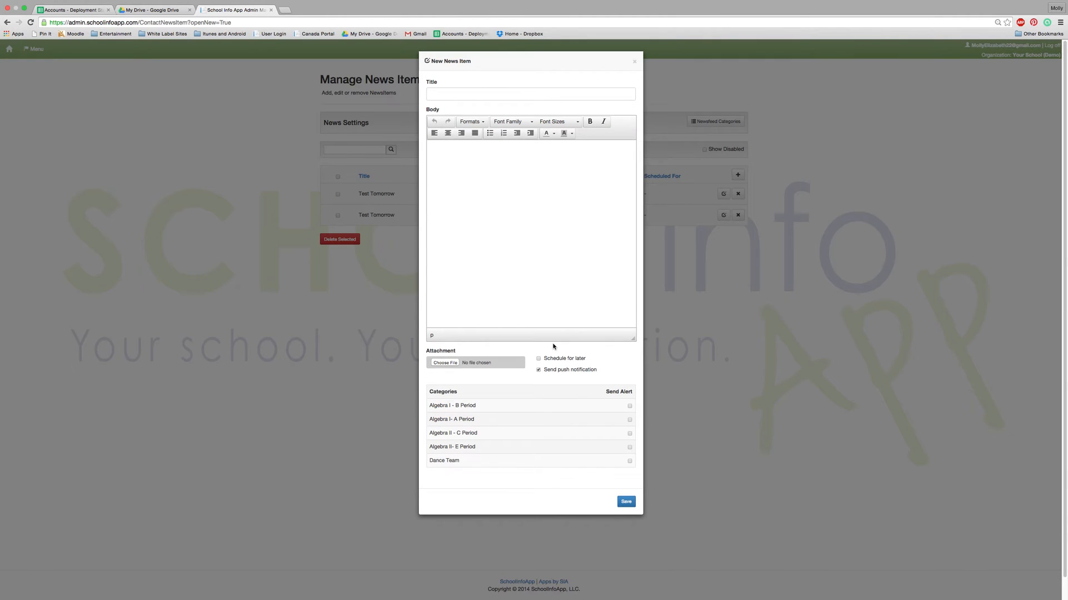
pyautogui.click(624, 501)
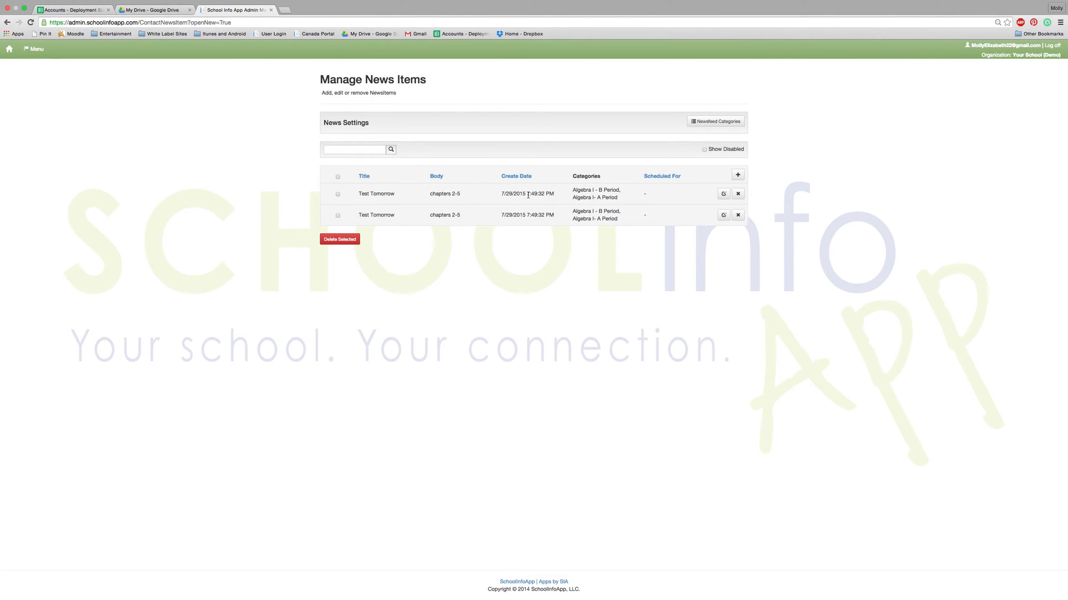
pyautogui.moveTo(502, 245)
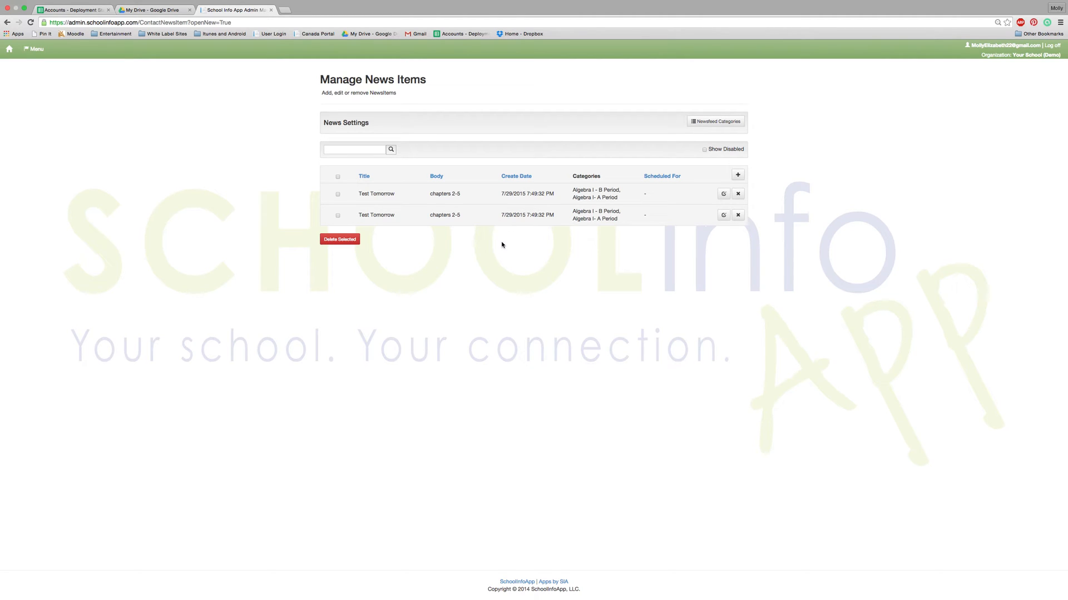
pyautogui.moveTo(511, 212)
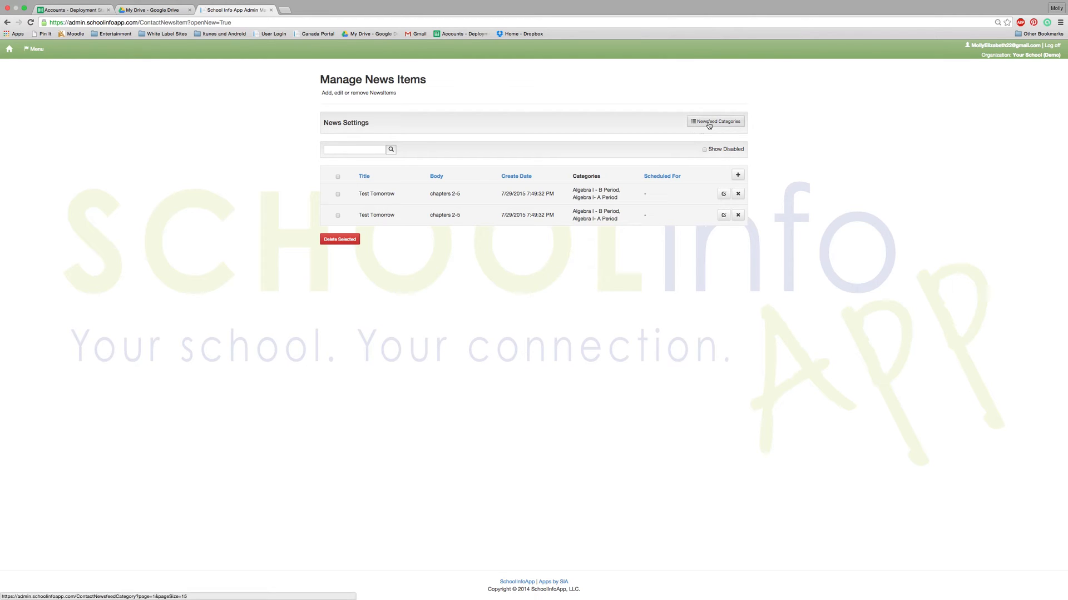
# View the five Newsfeed Categories, try the add-category form, then open Algebra I - B Period's edit form
pyautogui.click(715, 121)
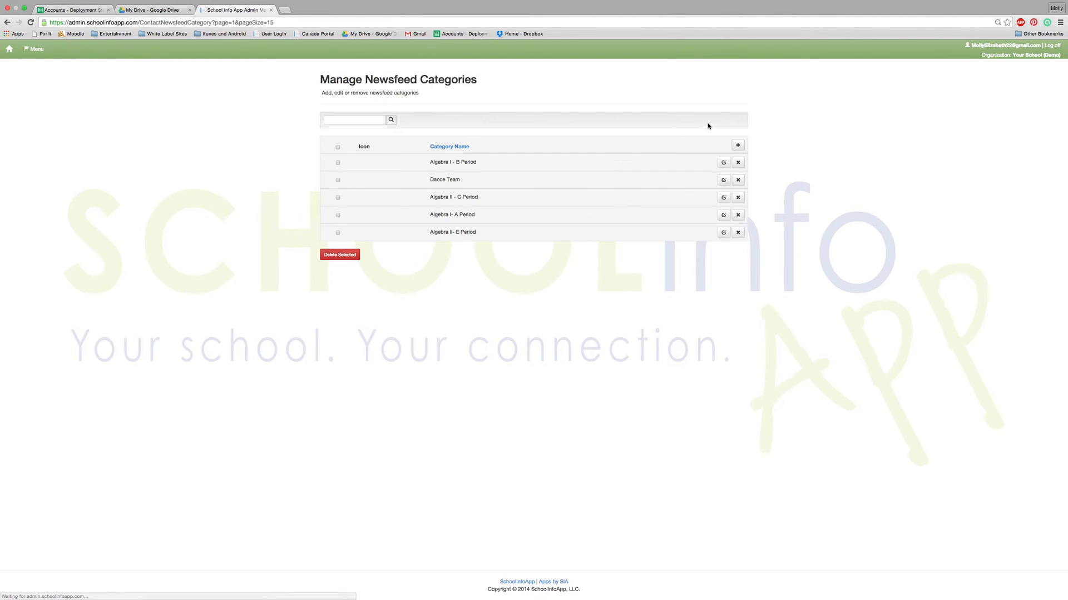
pyautogui.moveTo(495, 175)
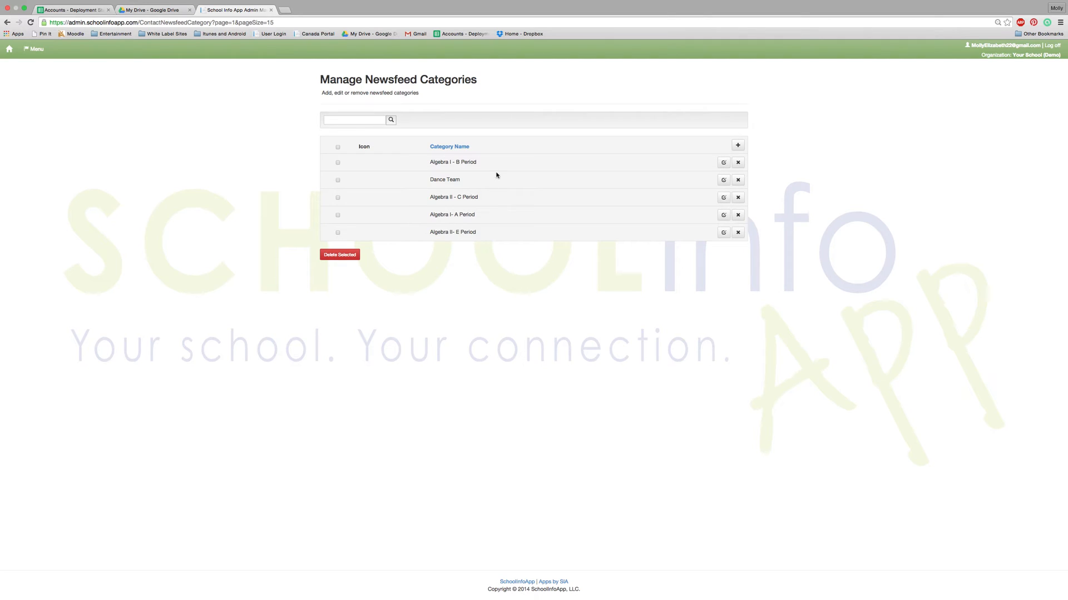
pyautogui.moveTo(560, 230)
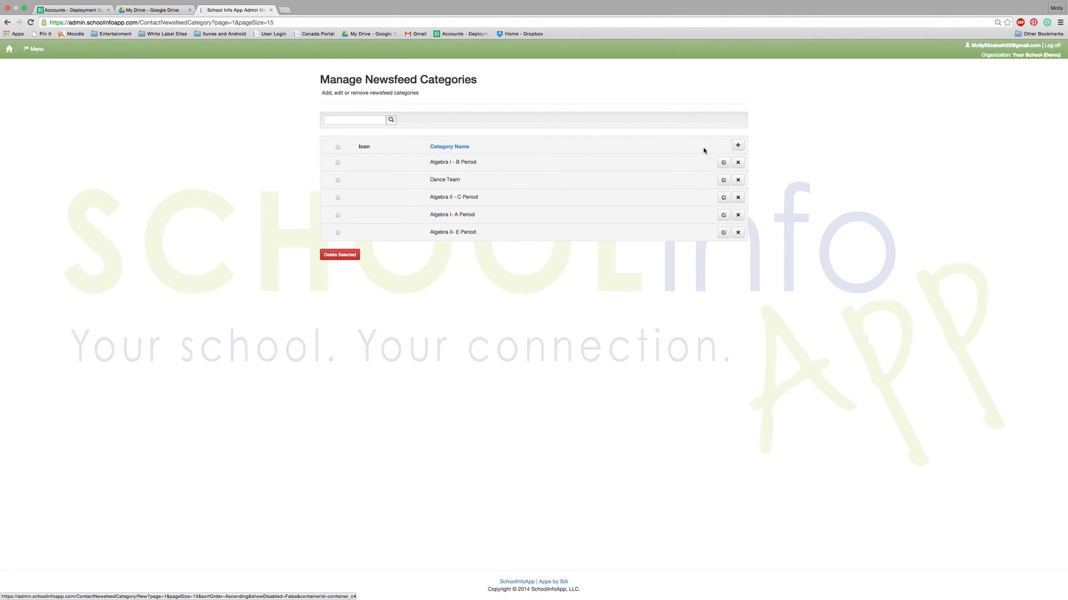
pyautogui.click(737, 145)
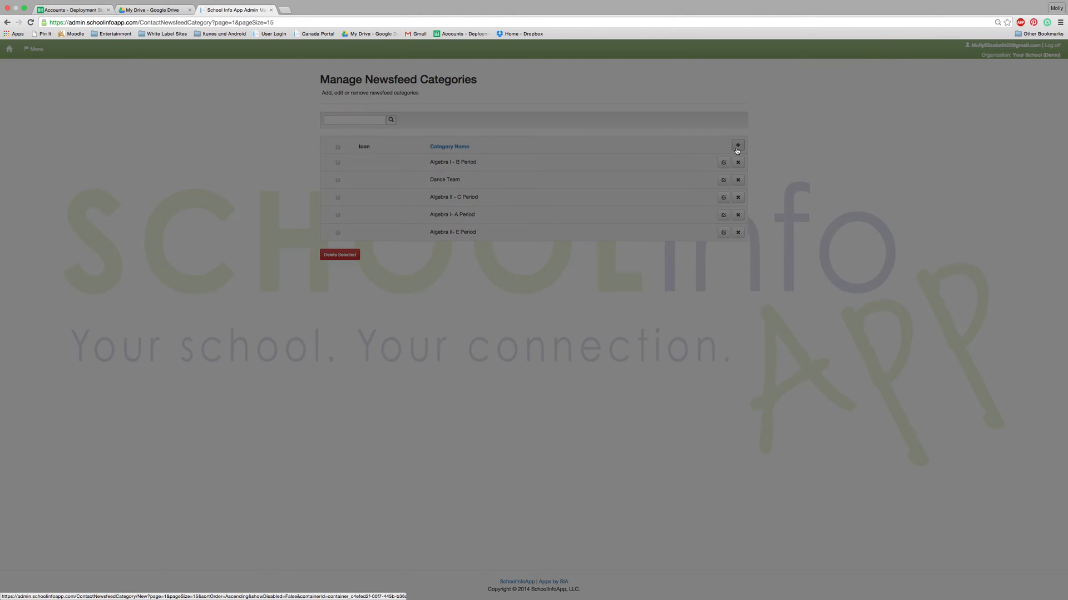
pyautogui.click(737, 146)
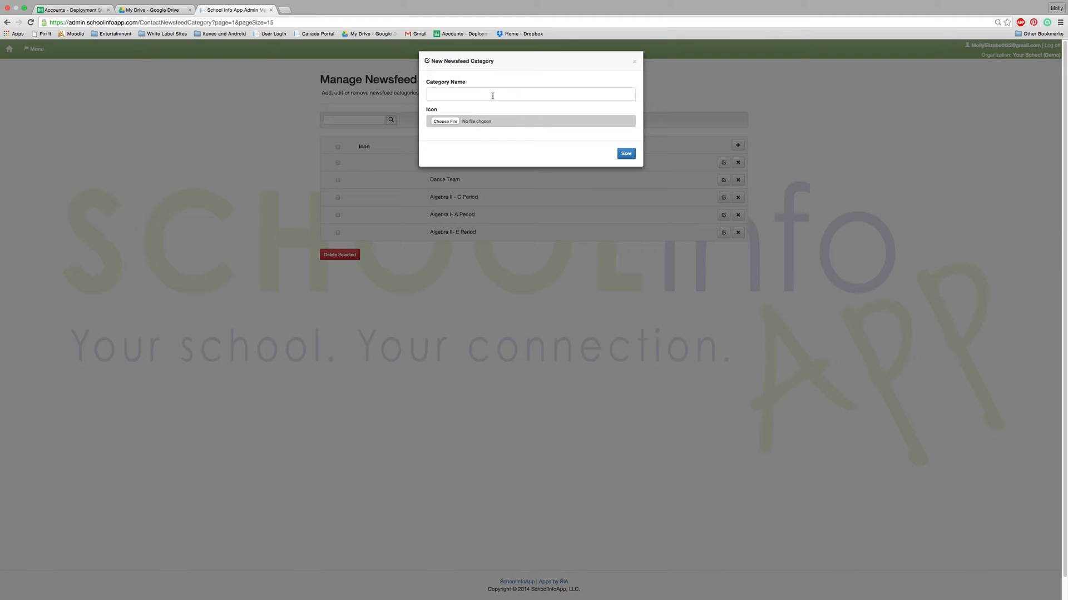
pyautogui.moveTo(619, 165)
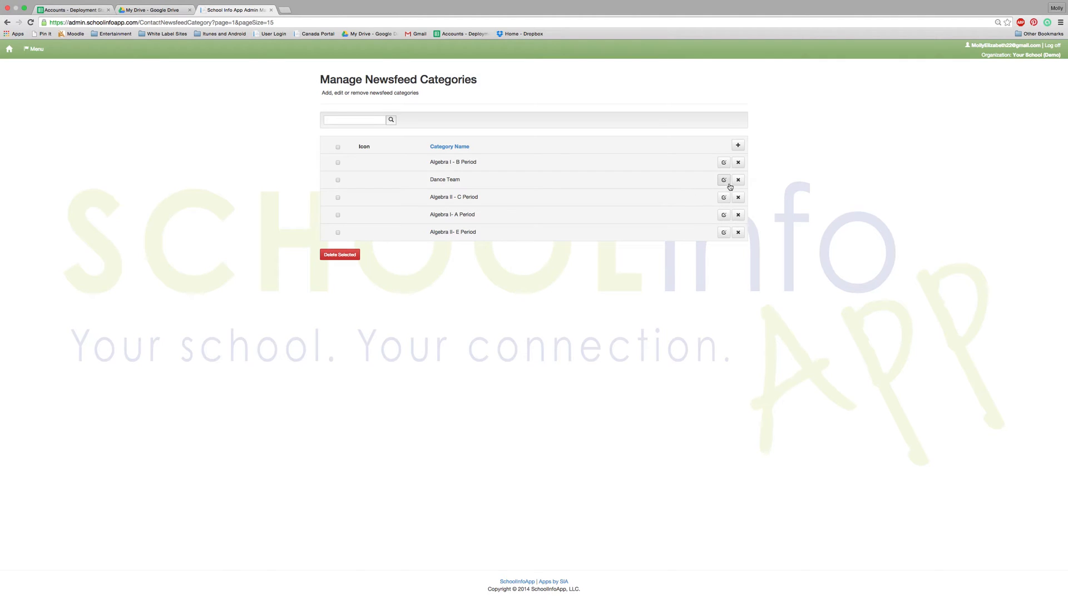
pyautogui.click(723, 162)
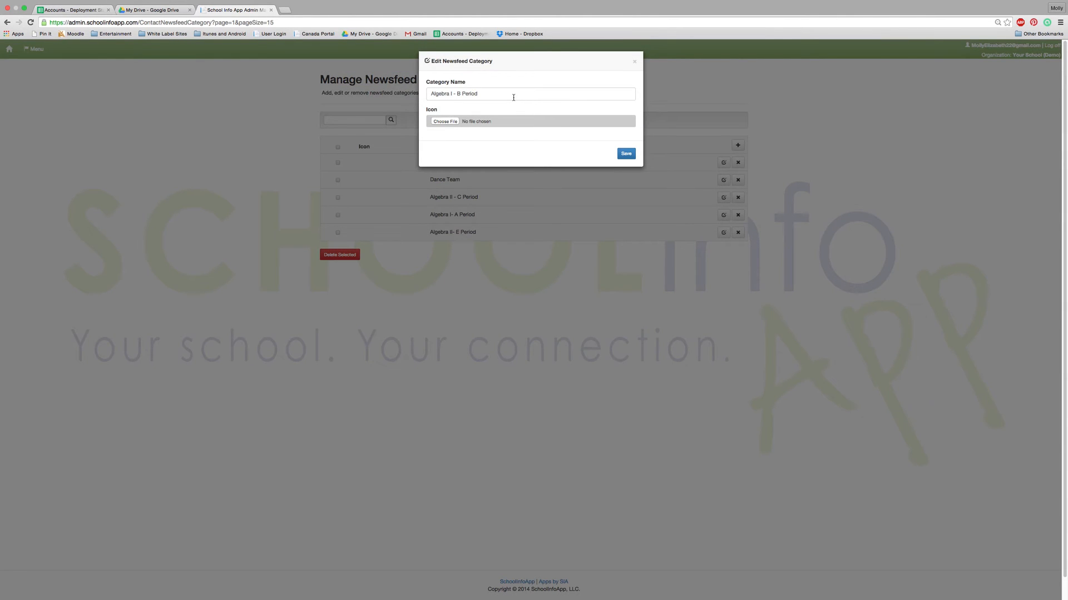
pyautogui.moveTo(648, 228)
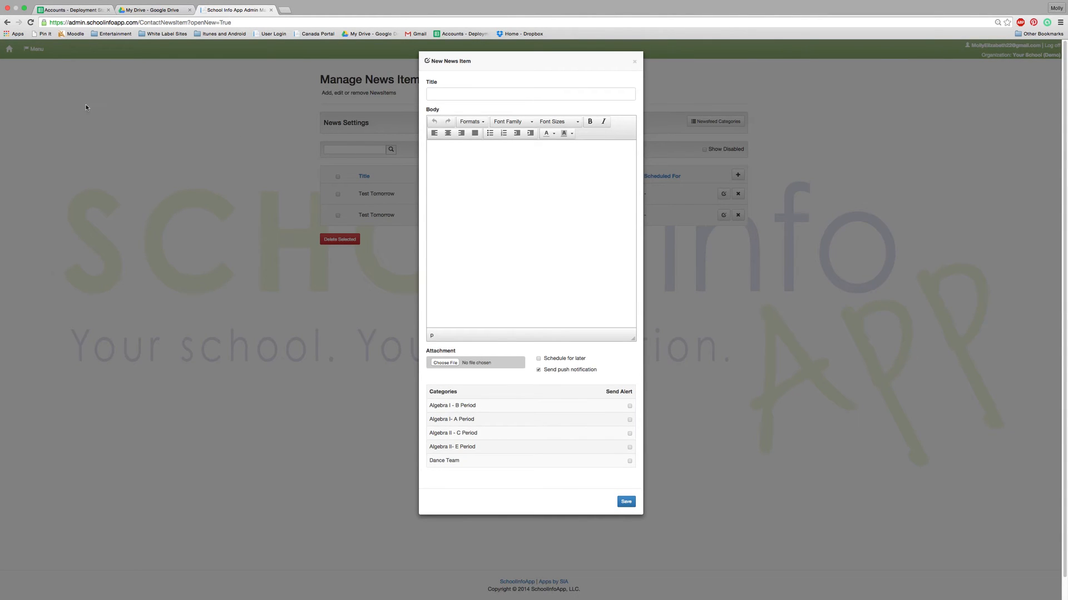
pyautogui.moveTo(451, 309)
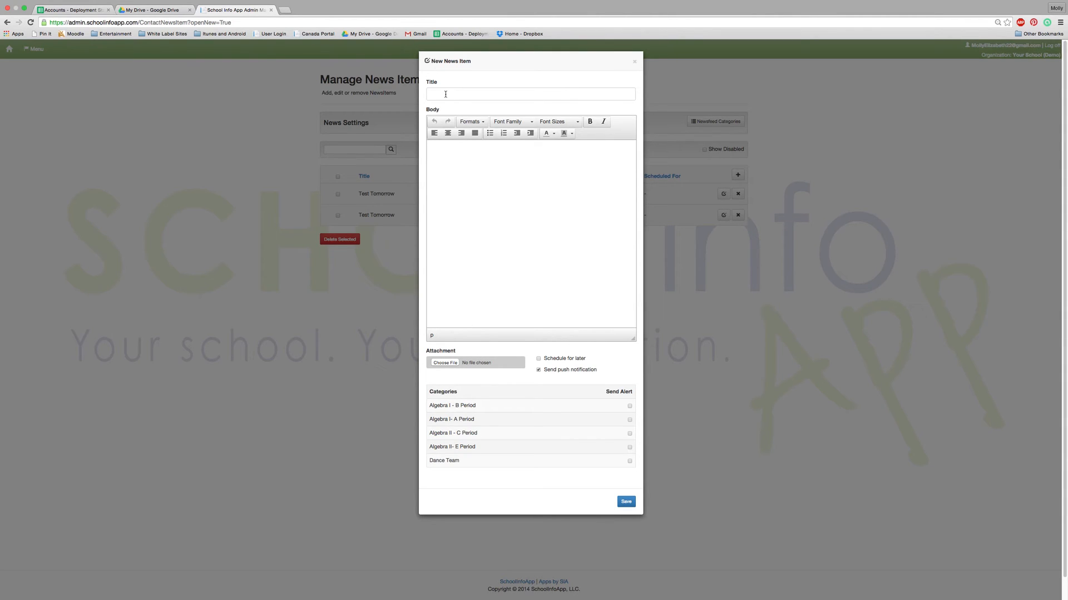
# Enter 'Test' as the new news item's title
pyautogui.click(530, 93)
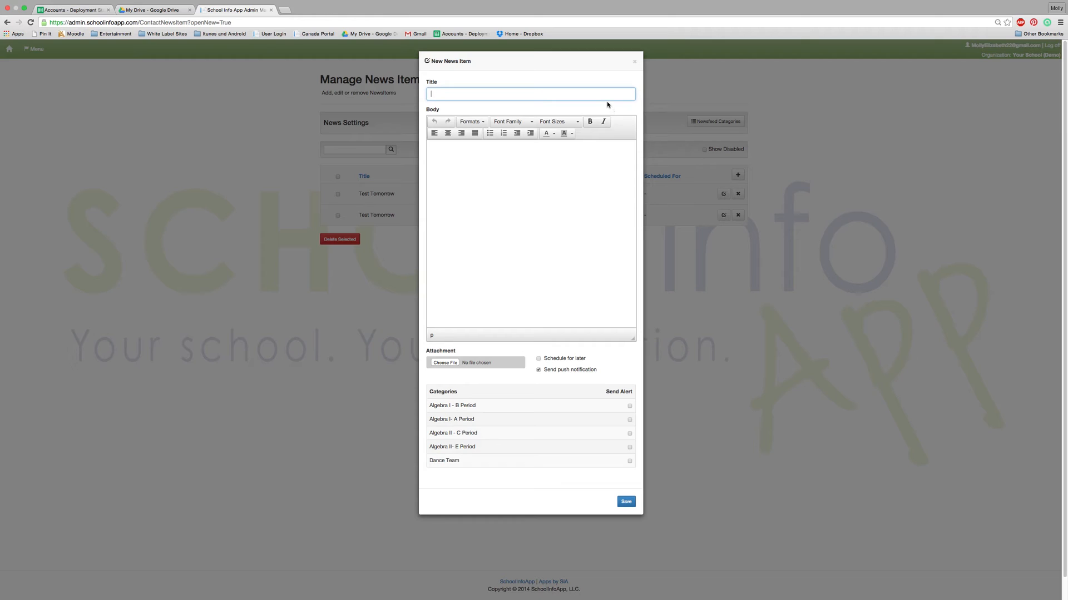
pyautogui.write('Test')
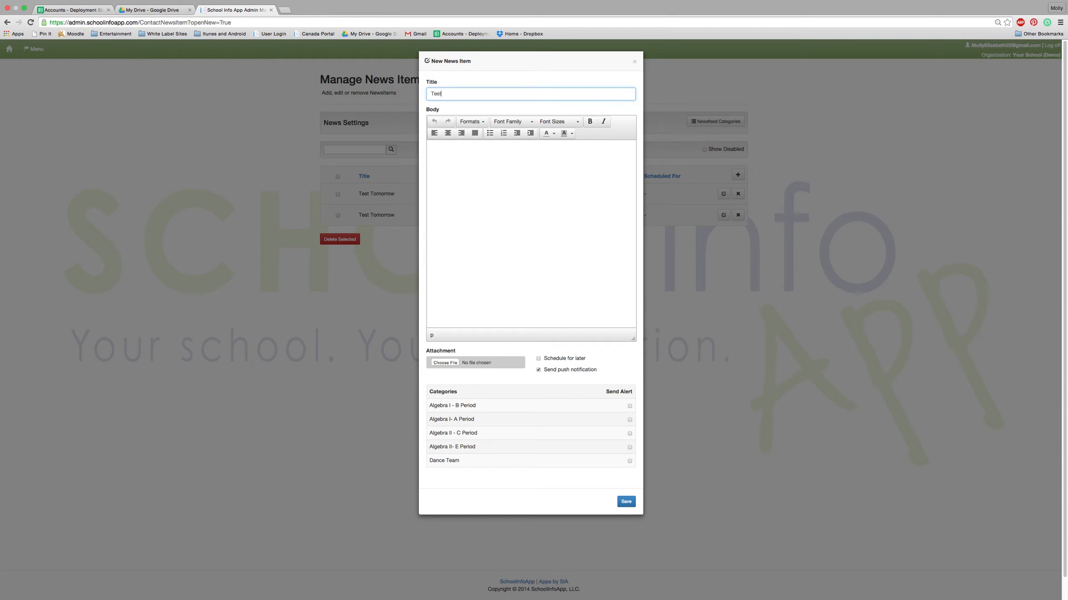
pyautogui.moveTo(516, 175)
pyautogui.write('s')
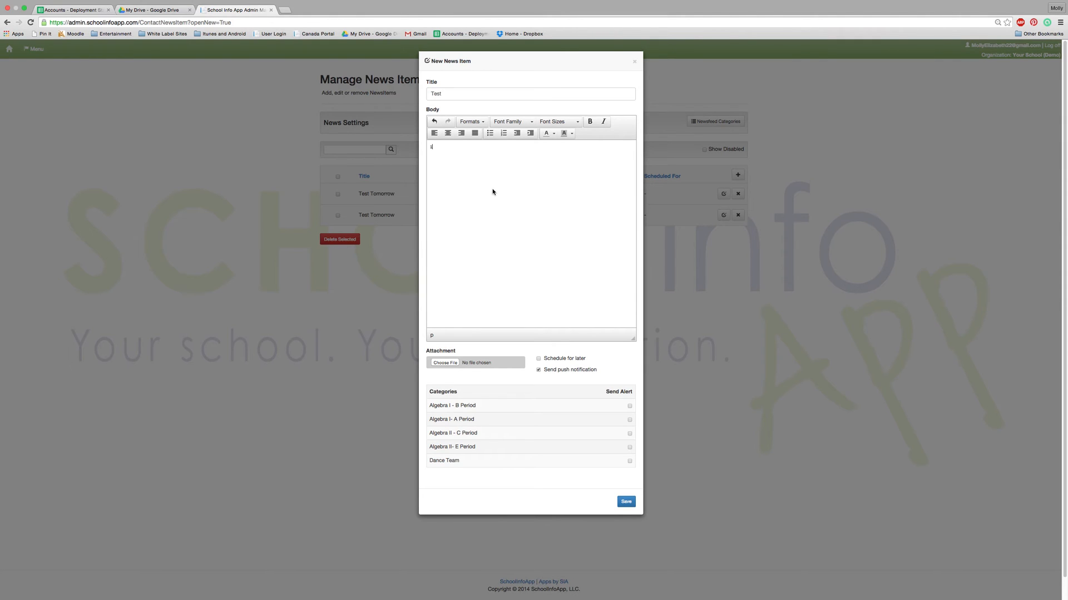
pyautogui.moveTo(486, 190)
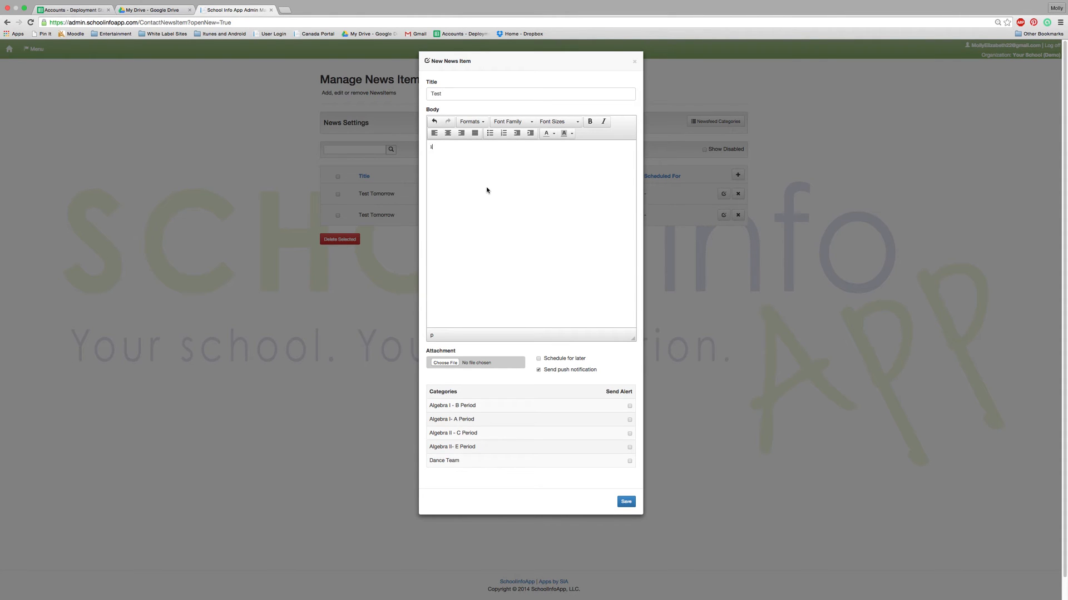
pyautogui.moveTo(515, 188)
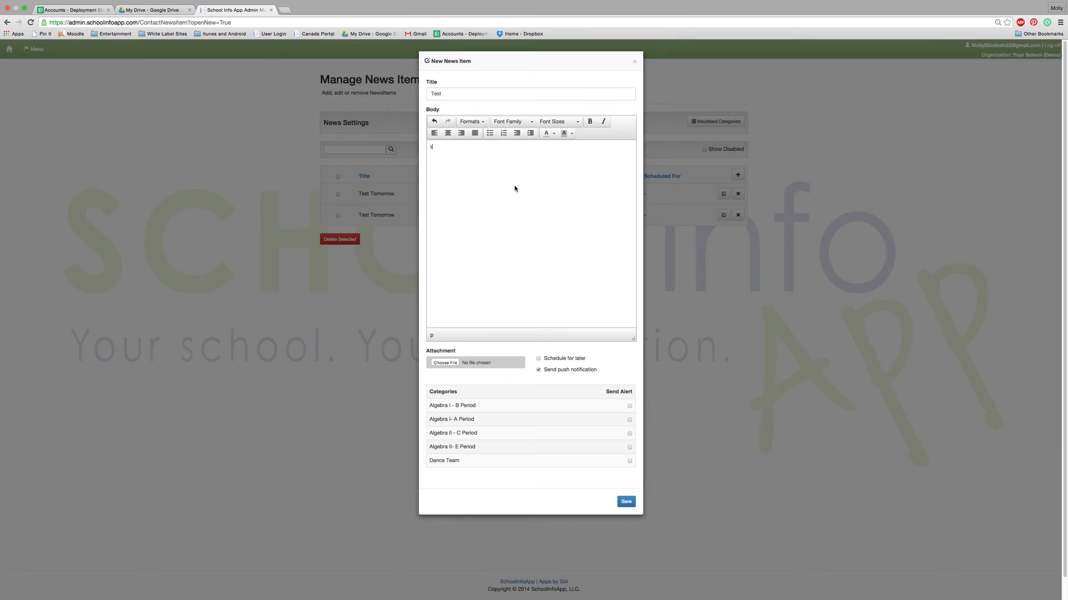
pyautogui.moveTo(546, 157)
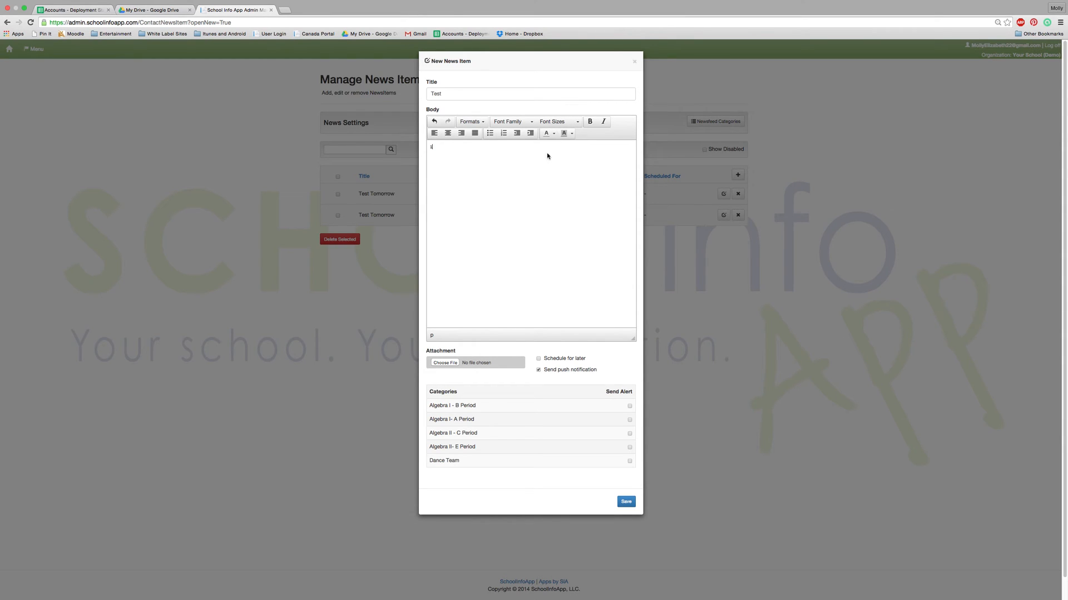
pyautogui.moveTo(480, 363)
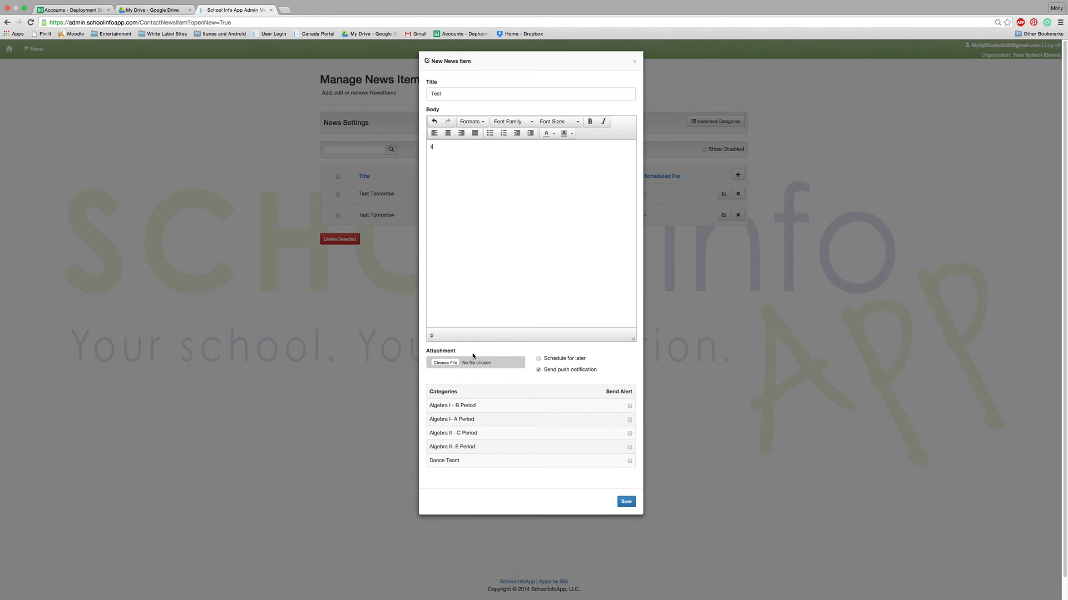
pyautogui.moveTo(476, 350)
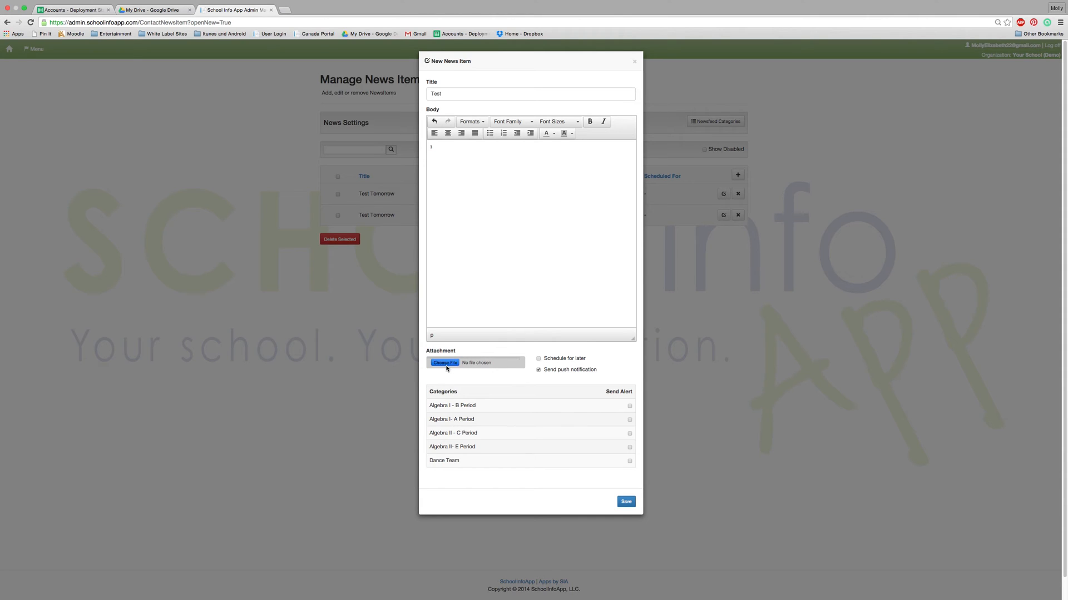
pyautogui.click(443, 362)
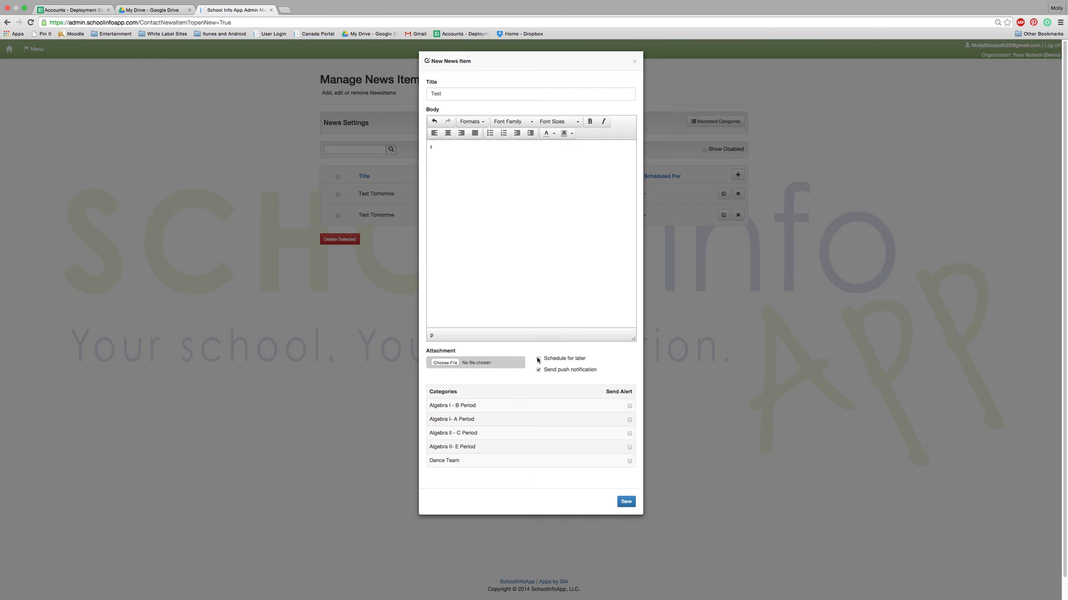
pyautogui.click(538, 359)
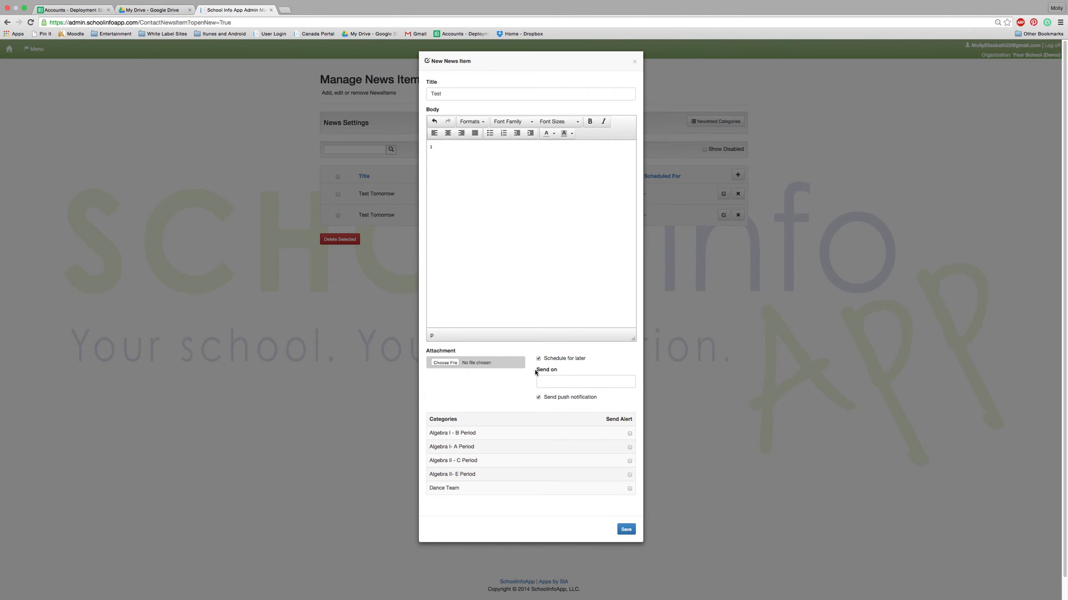
pyautogui.click(584, 381)
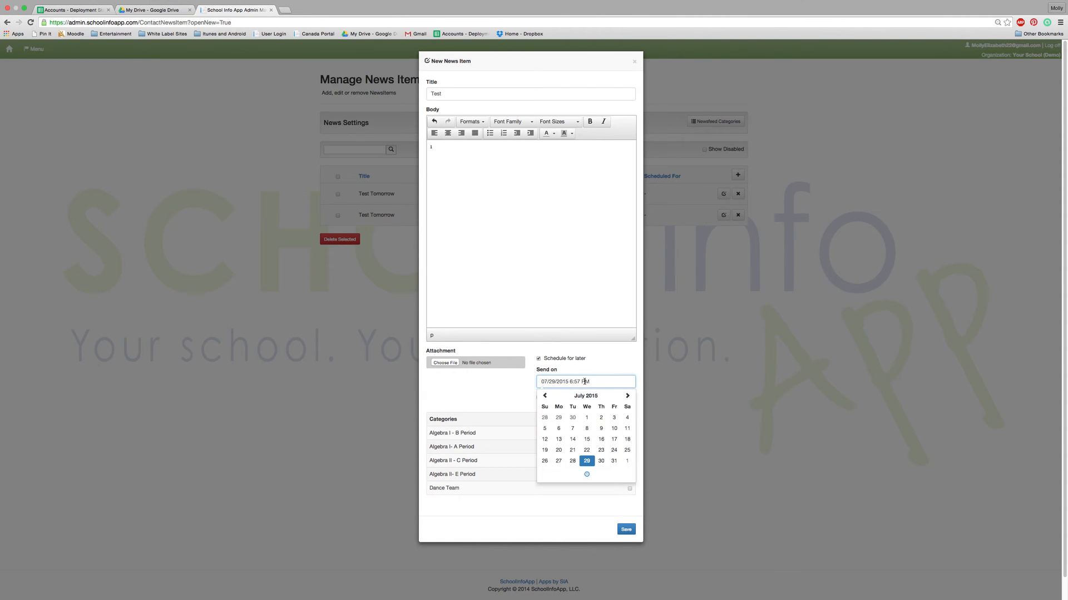
pyautogui.click(601, 461)
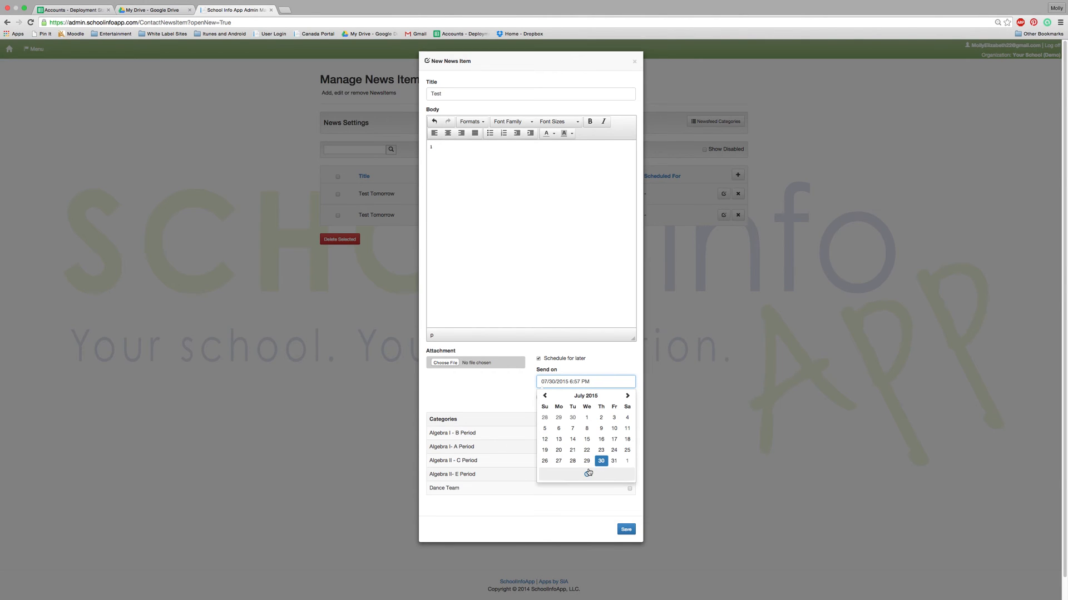
pyautogui.click(588, 474)
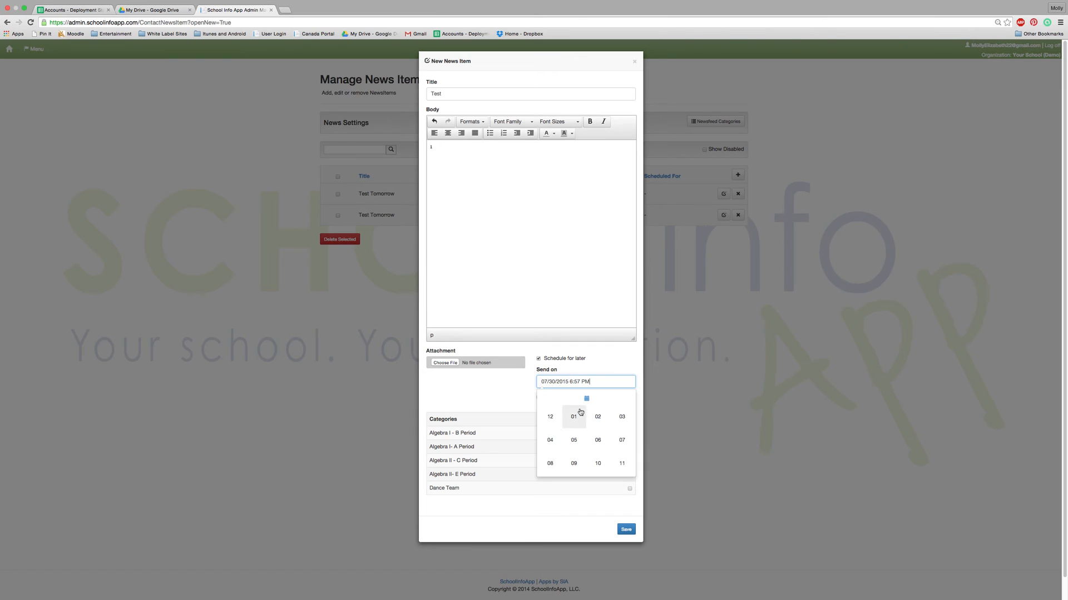
pyautogui.click(574, 417)
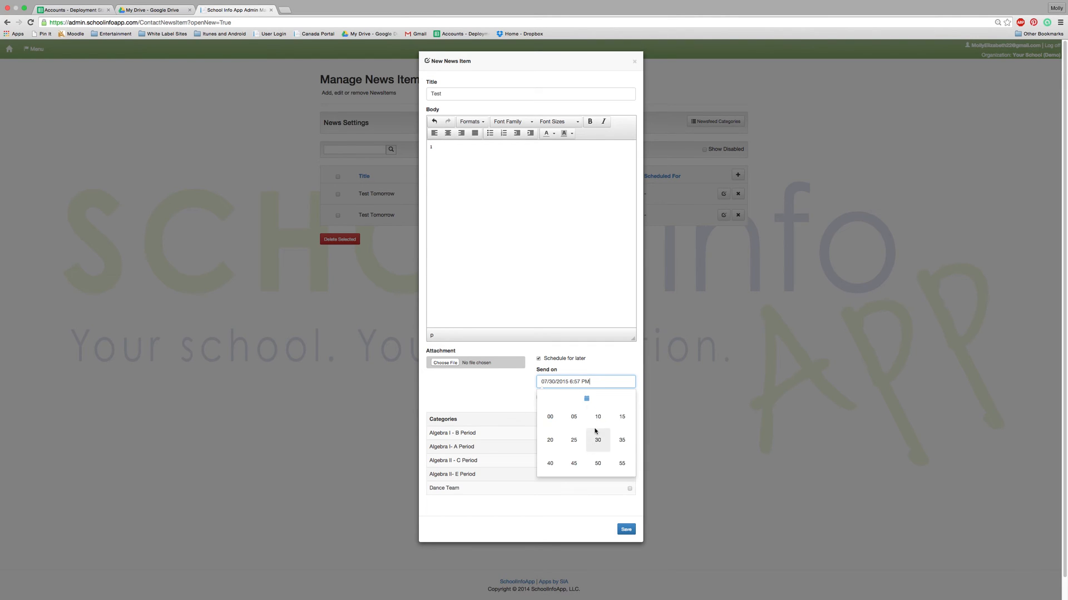
pyautogui.click(598, 416)
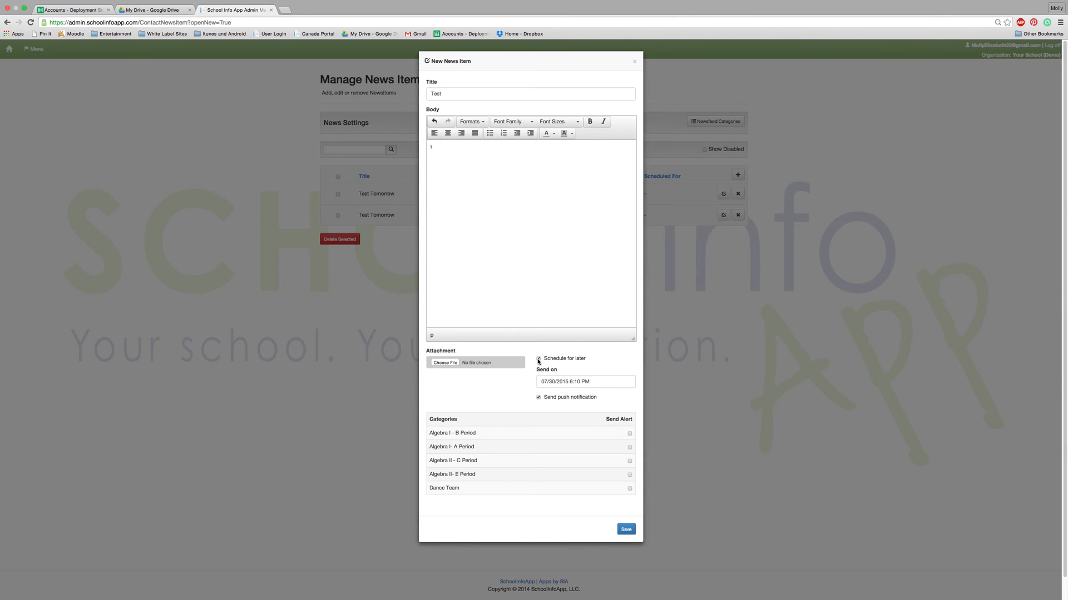
pyautogui.click(538, 359)
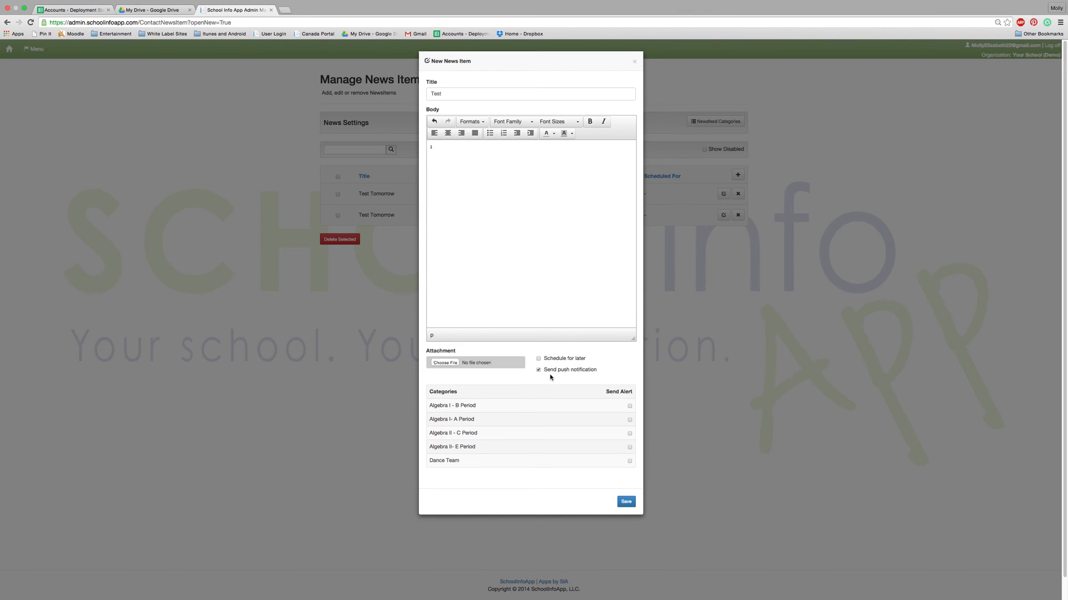
pyautogui.moveTo(588, 377)
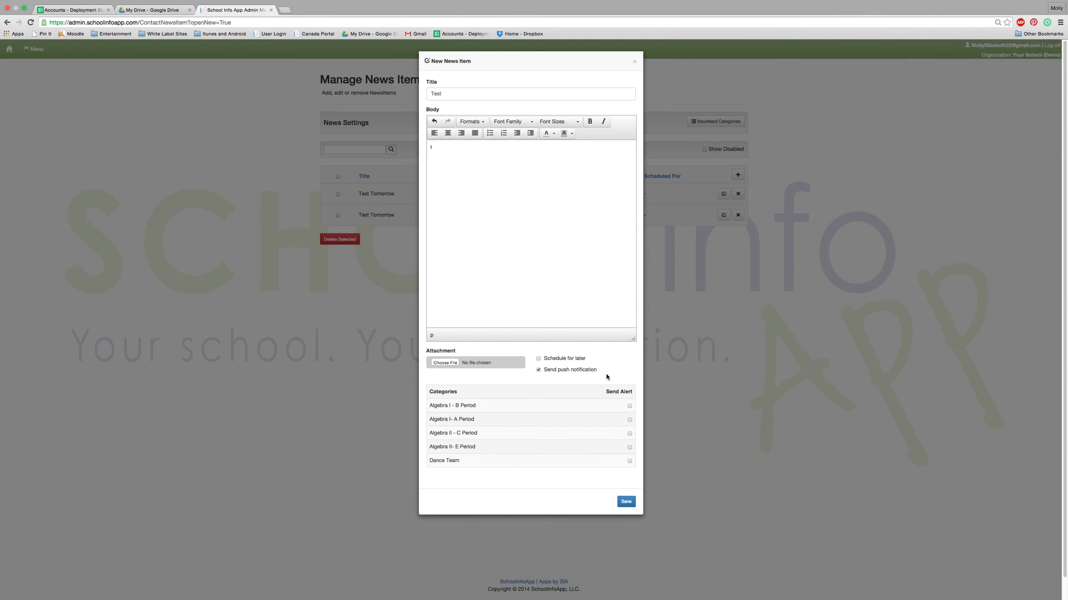
pyautogui.moveTo(600, 373)
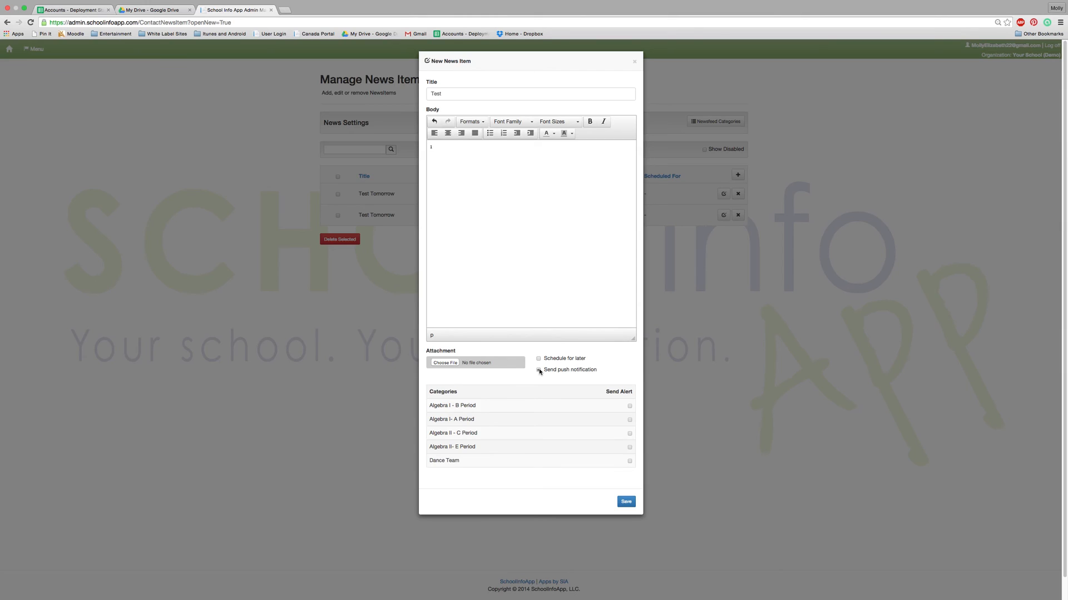
pyautogui.click(539, 370)
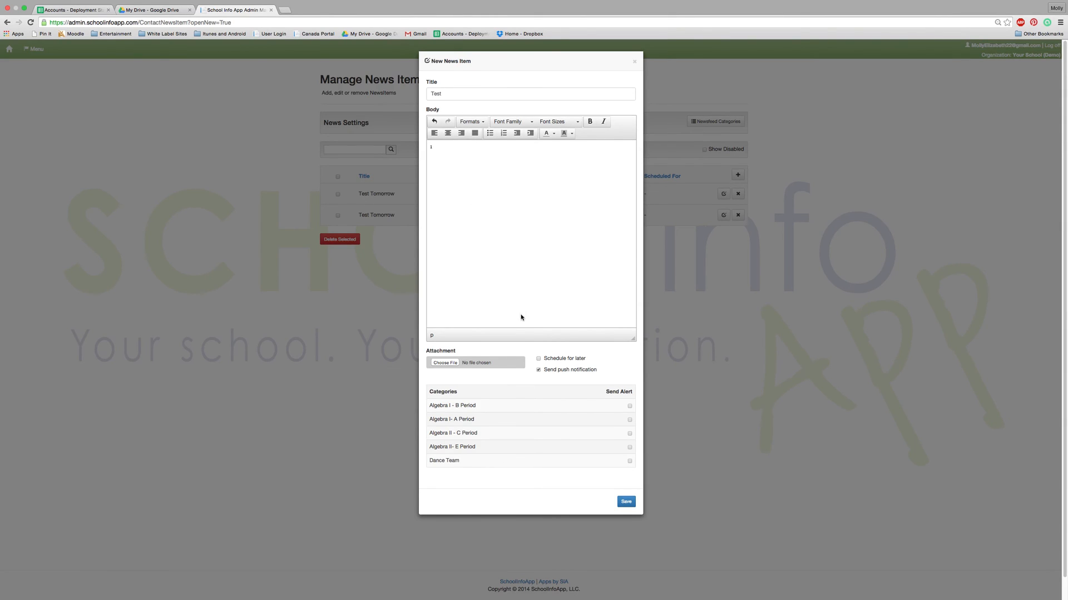
pyautogui.moveTo(557, 395)
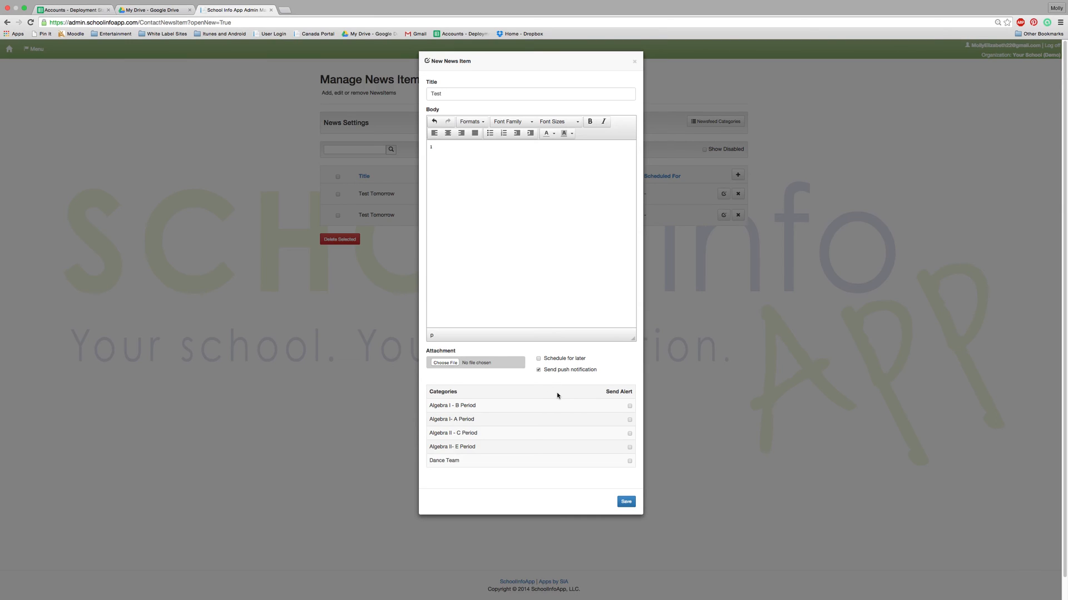
pyautogui.moveTo(564, 406)
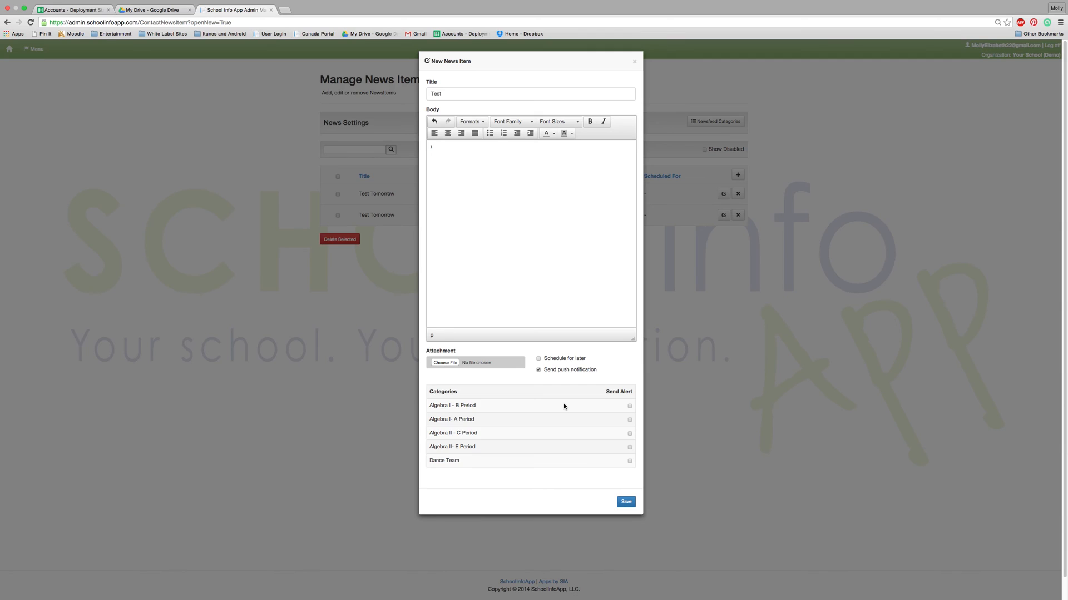
# Tick Send Alert for Algebra I - B Period and save the 'Test' news item
pyautogui.click(629, 406)
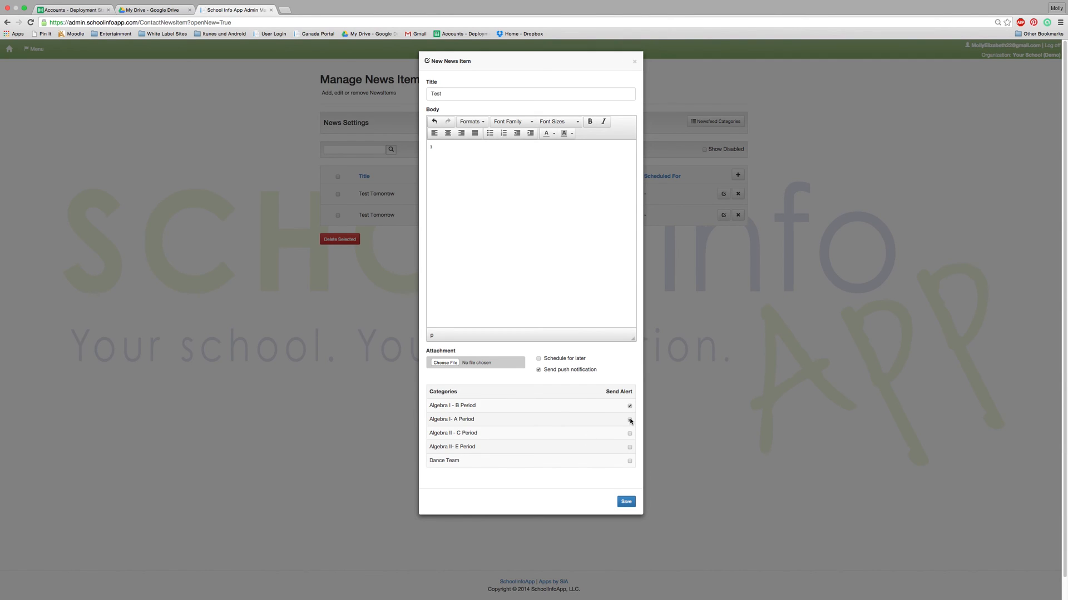
pyautogui.click(629, 419)
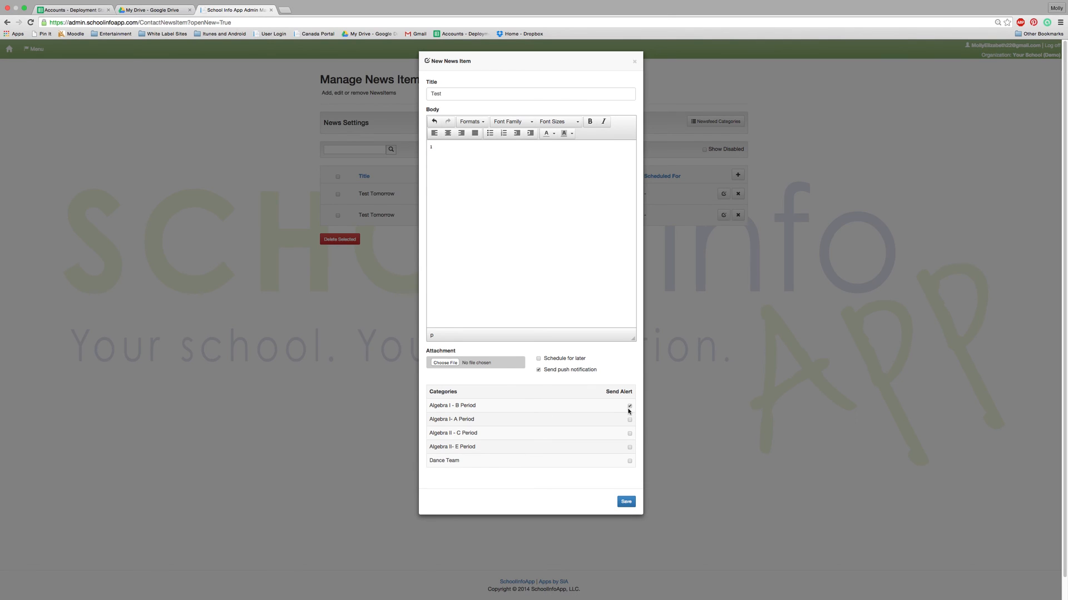
pyautogui.moveTo(407, 176)
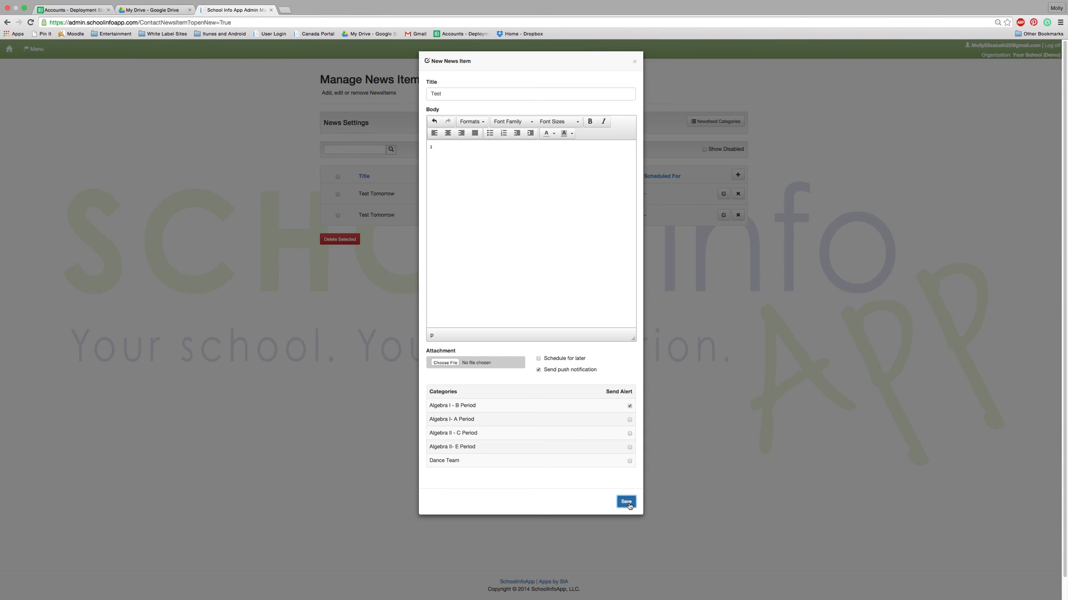
pyautogui.click(625, 502)
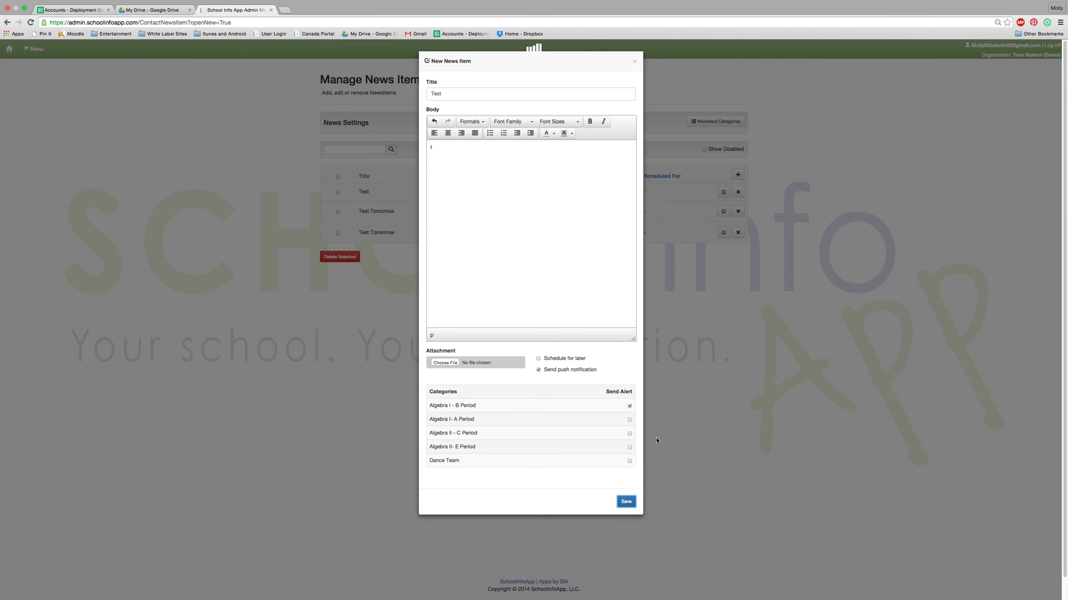
pyautogui.click(624, 502)
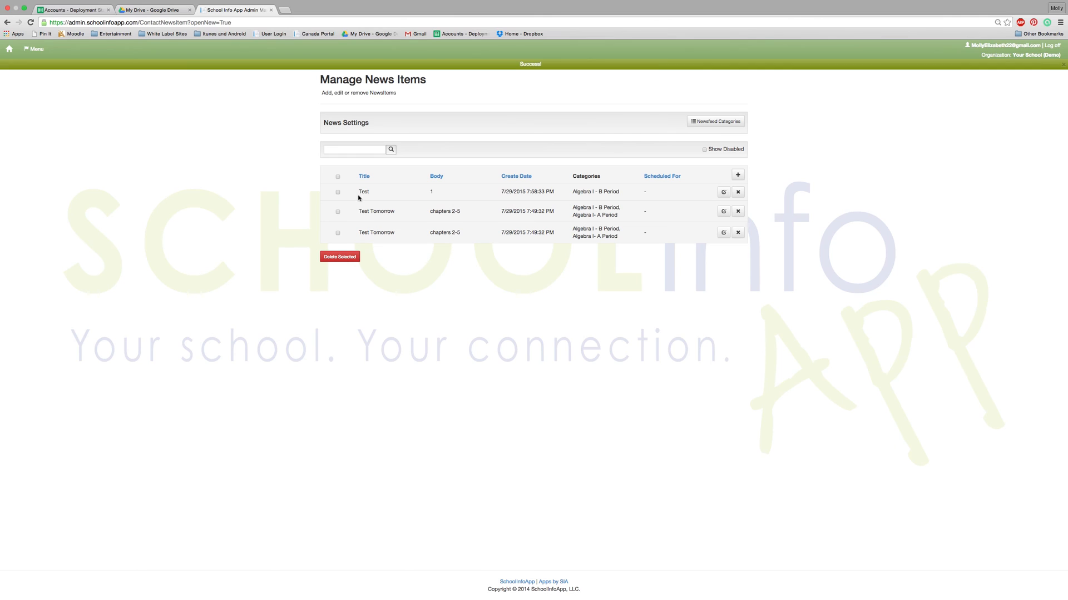